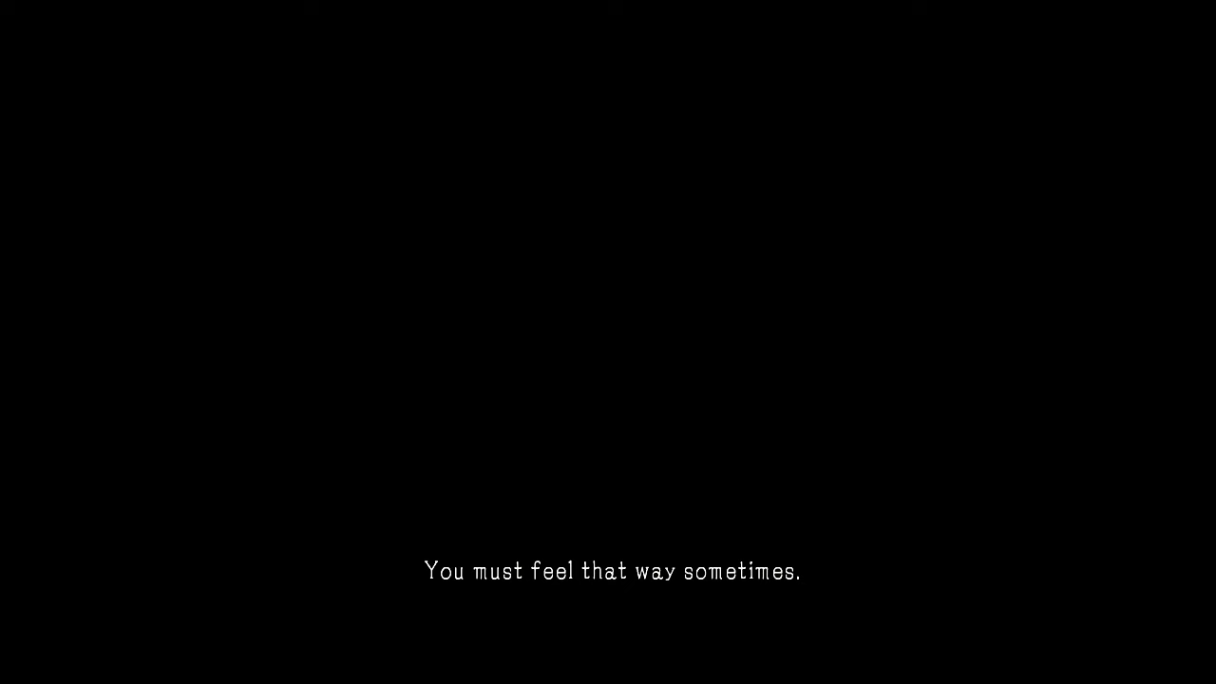
# Advance the dialogue past "You must feel that way sometimes." to show "Well...".
pyautogui.click(608, 569)
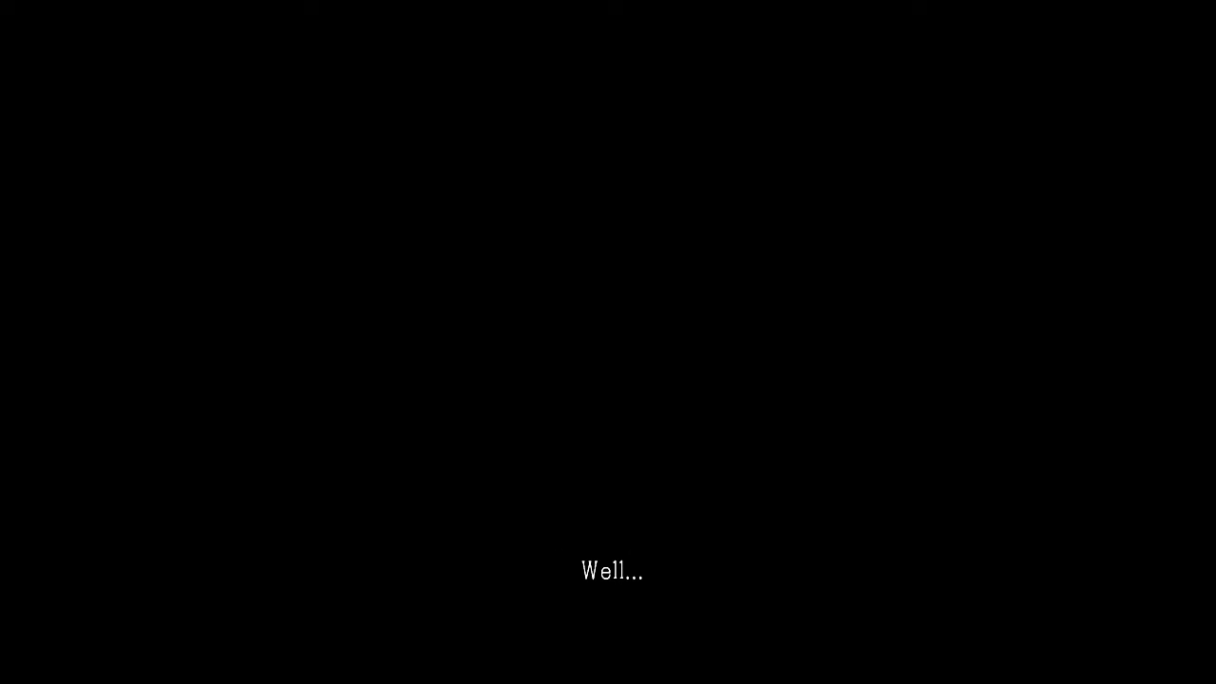